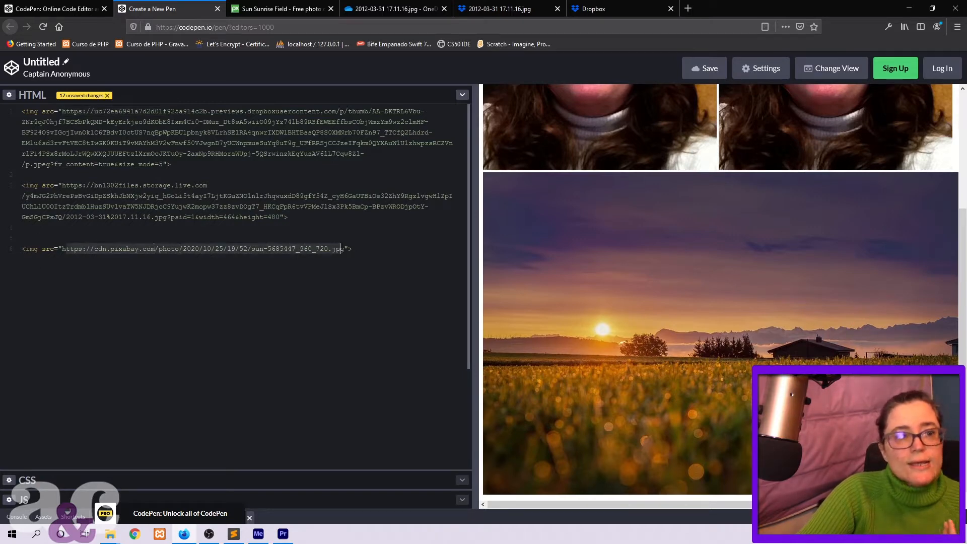
Show the Pixabay sunrise photo page and bring up its image options with Copy Image Location
left_click(281, 9)
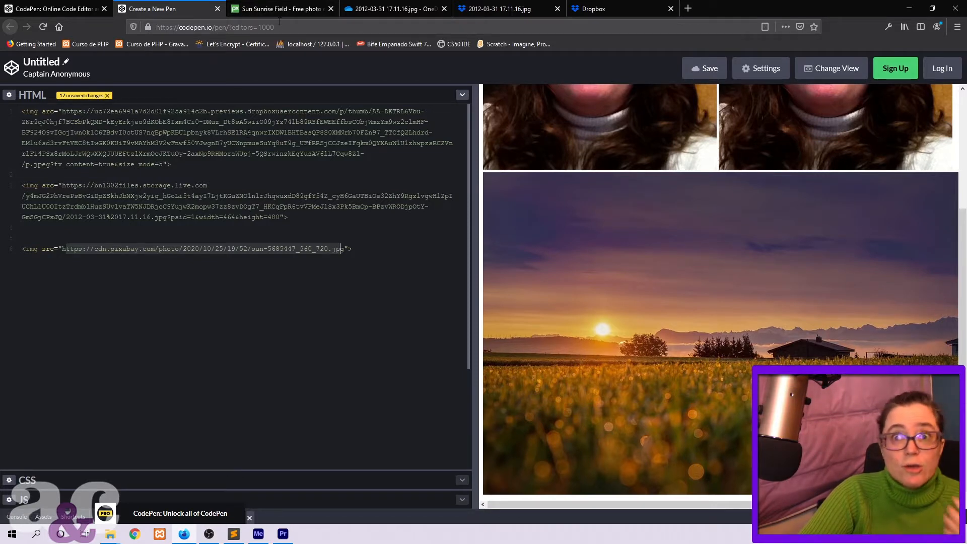
left_click(281, 9)
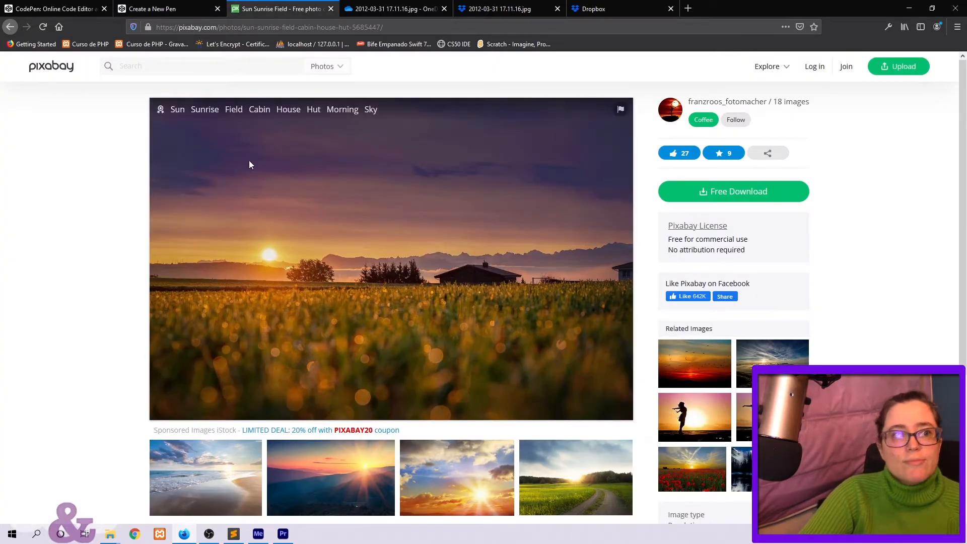
mouse_move(550, 328)
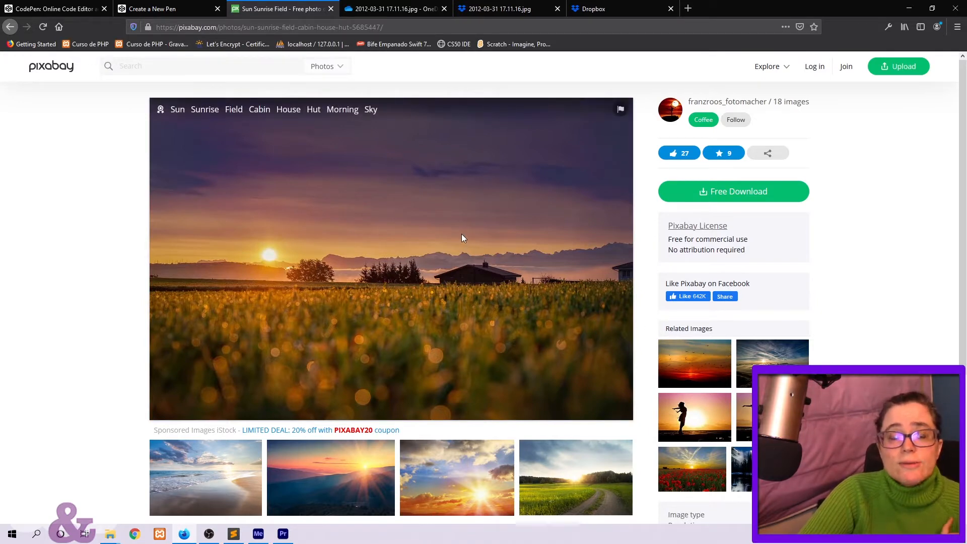
right_click(463, 237)
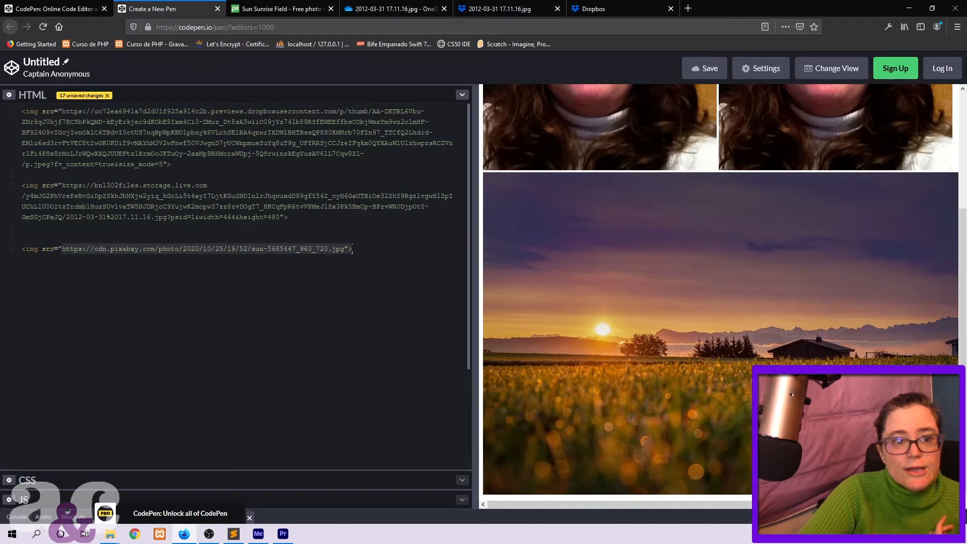
mouse_move(662, 298)
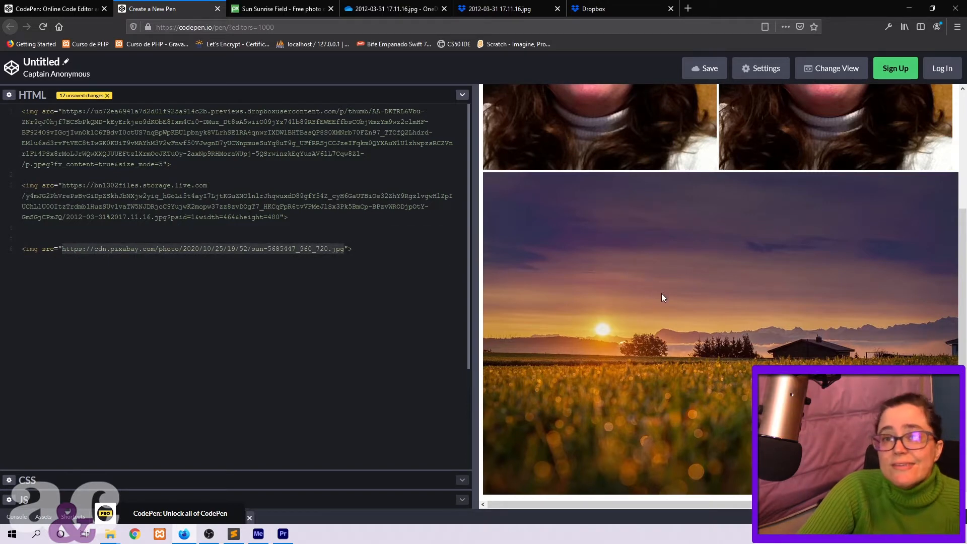
View the CodePen preview showing the two portrait photos above the sunrise field image
left_click(347, 249)
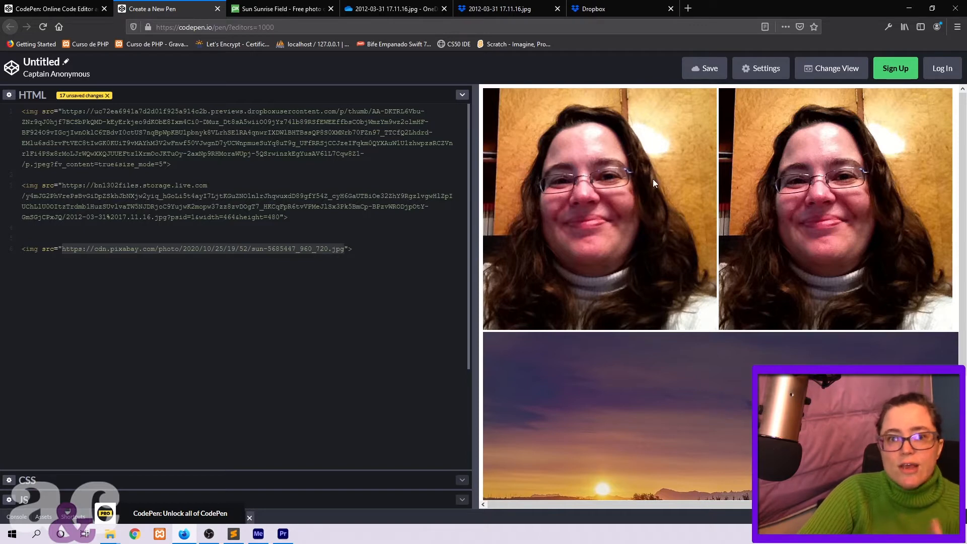
mouse_move(614, 266)
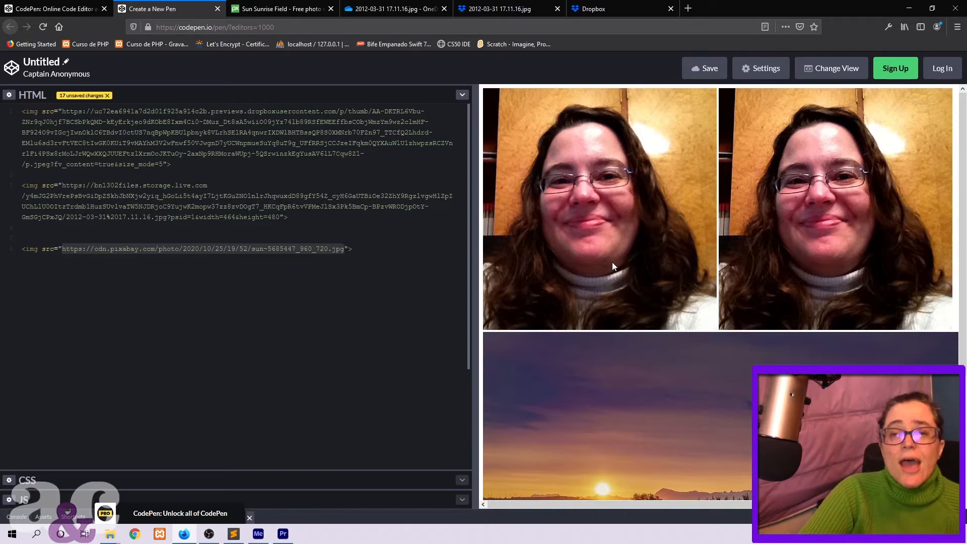
left_click(345, 248)
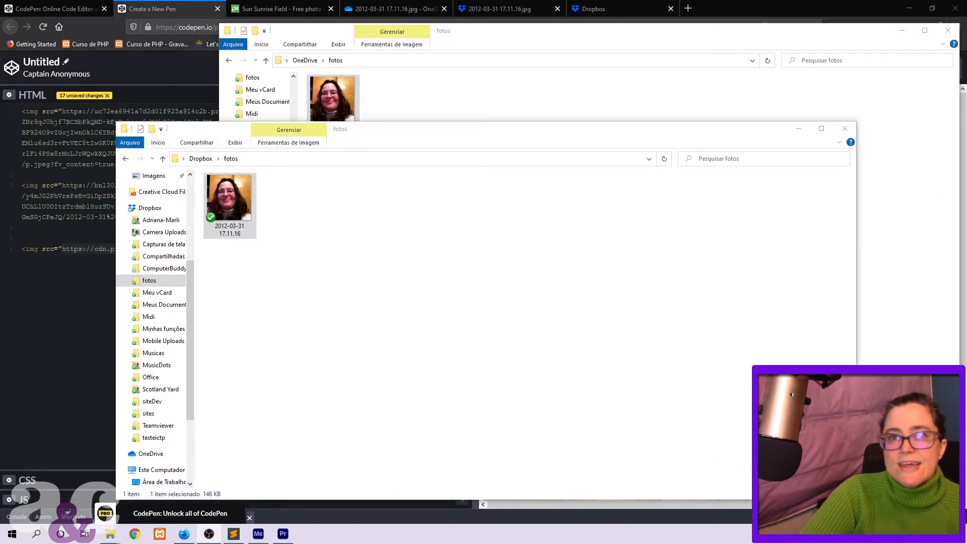
mouse_move(263, 263)
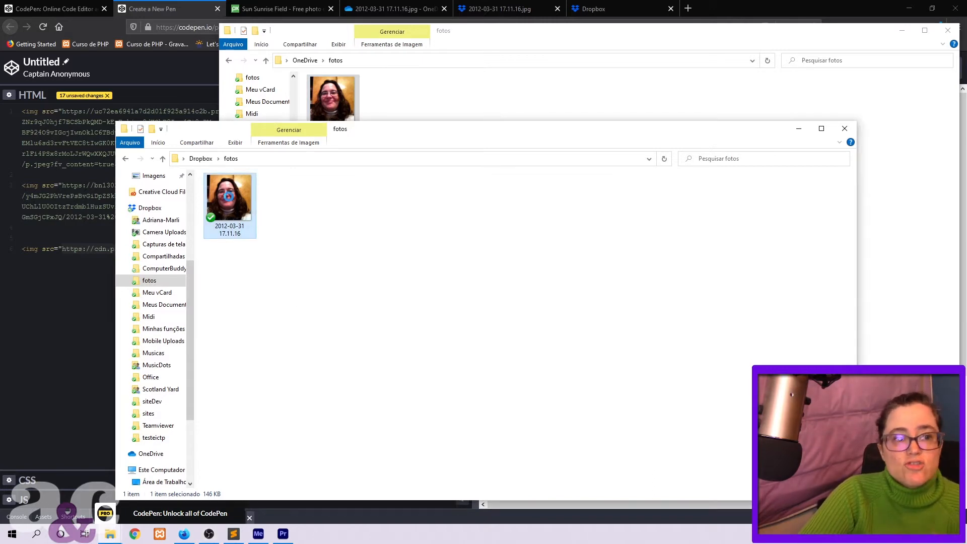
Copy a share link for the OneDrive portrait photo via Compartilhar > Copiar link
right_click(229, 197)
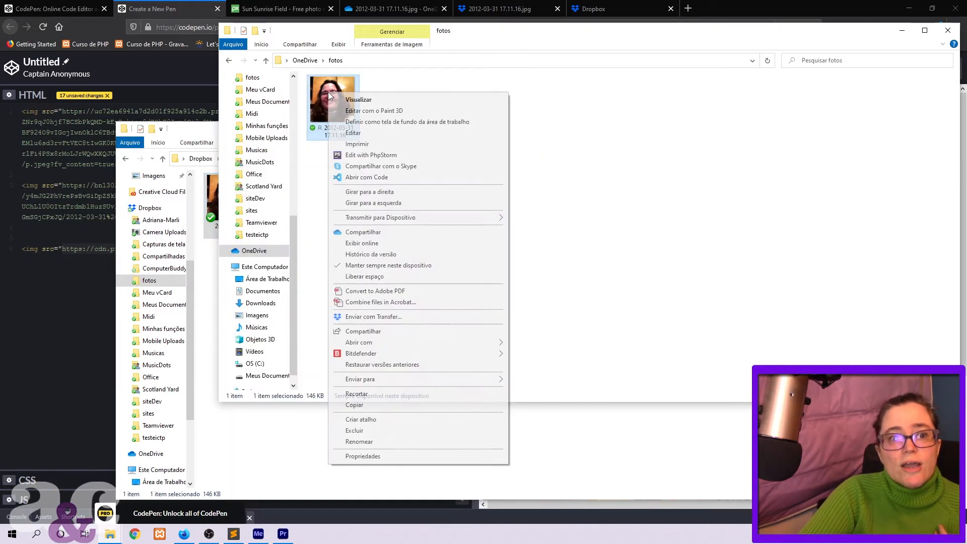
left_click(362, 331)
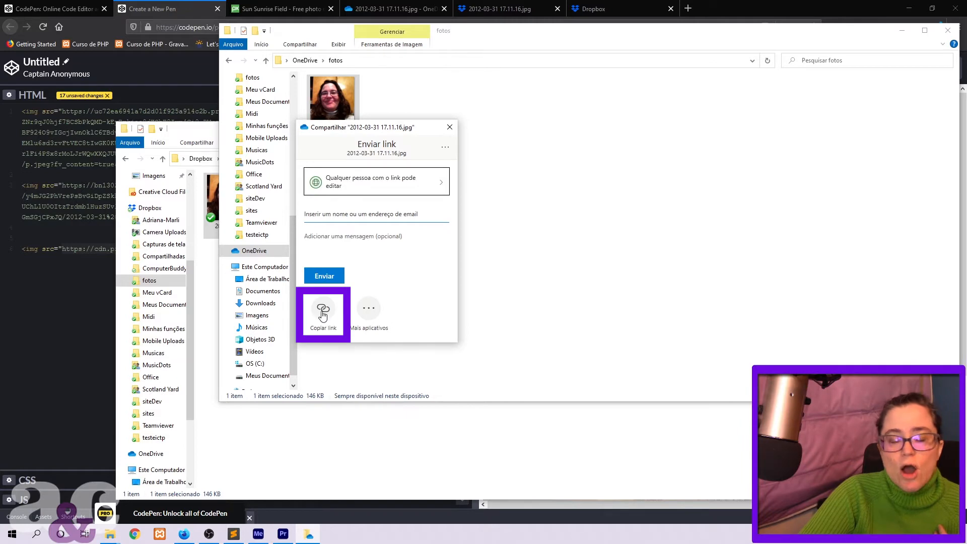
left_click(322, 313)
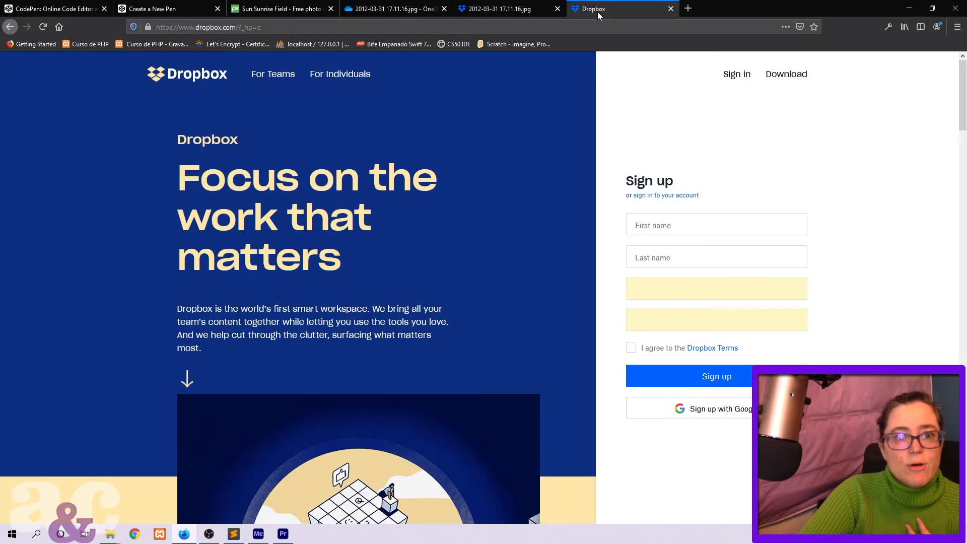
left_click(505, 9)
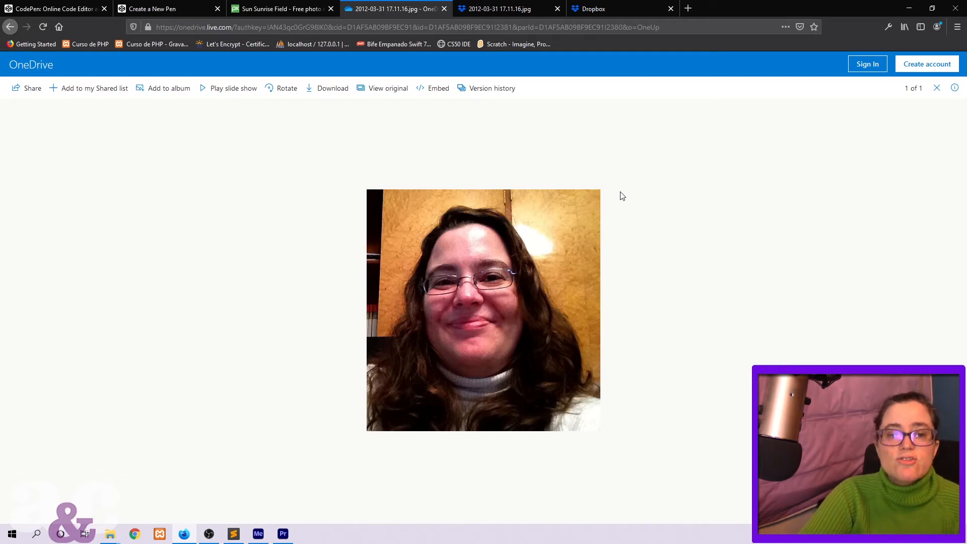
mouse_move(484, 250)
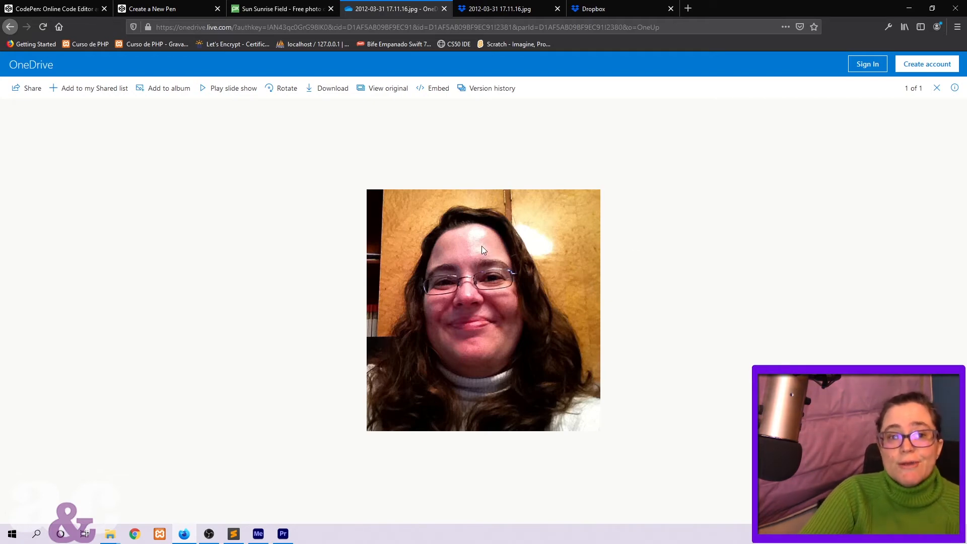
Bring up image options on the portrait in OneDrive's web viewer, then move to the Dropbox page
right_click(484, 250)
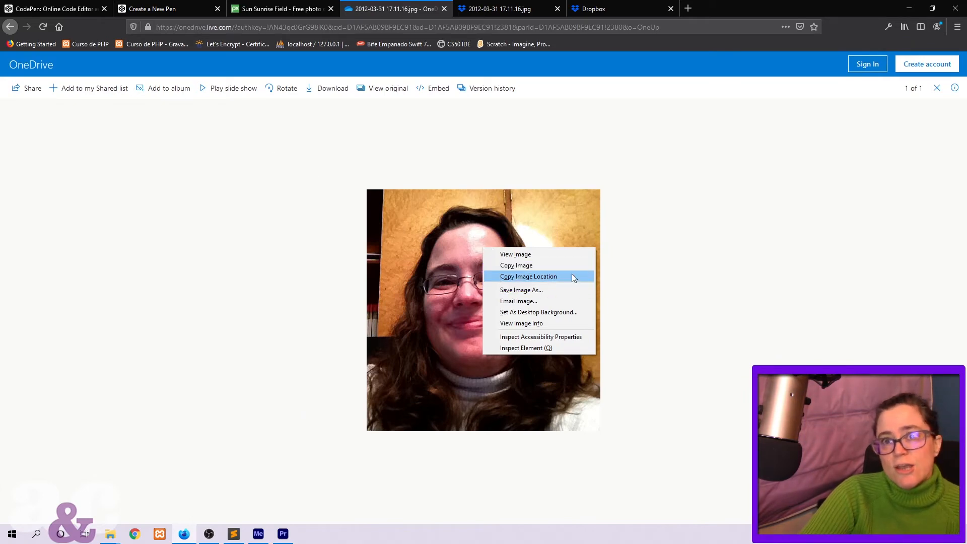
mouse_move(493, 84)
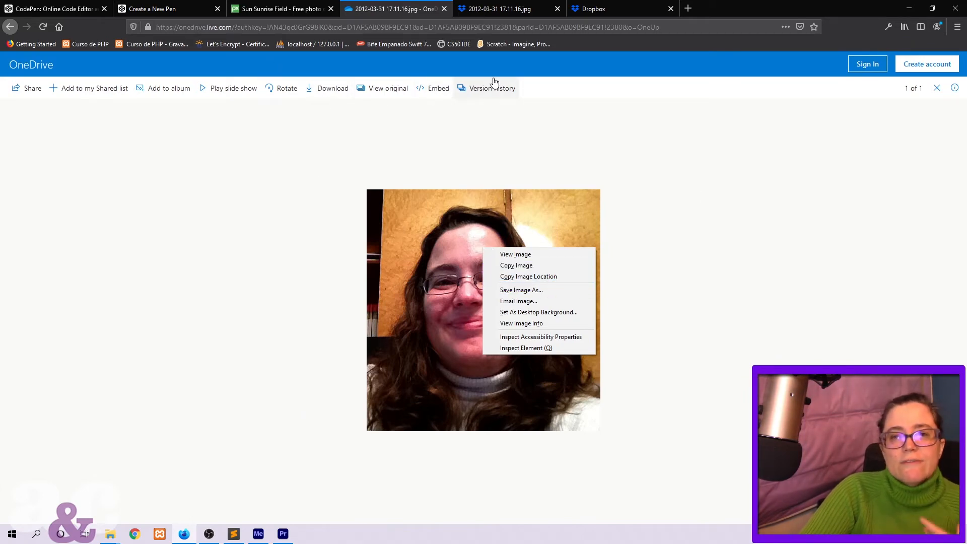
mouse_move(586, 162)
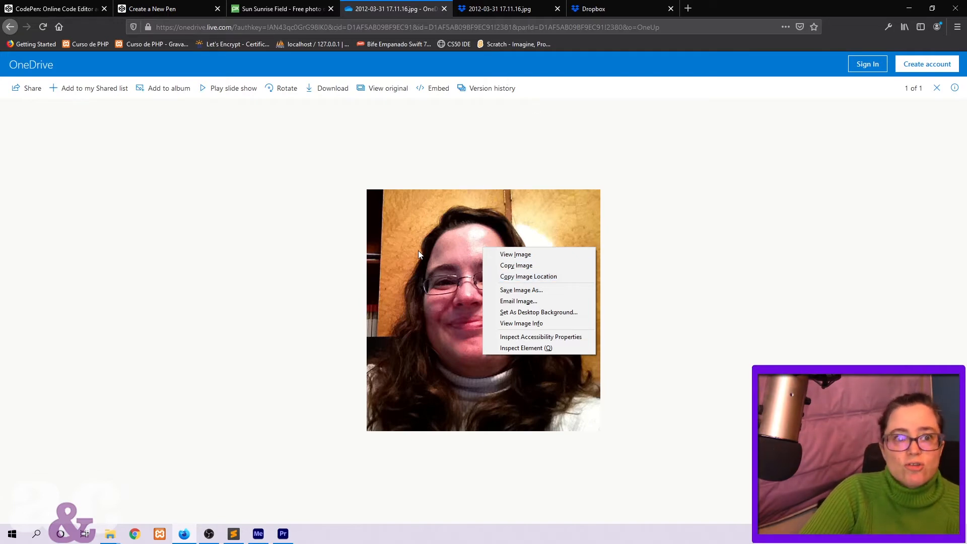
left_click(616, 9)
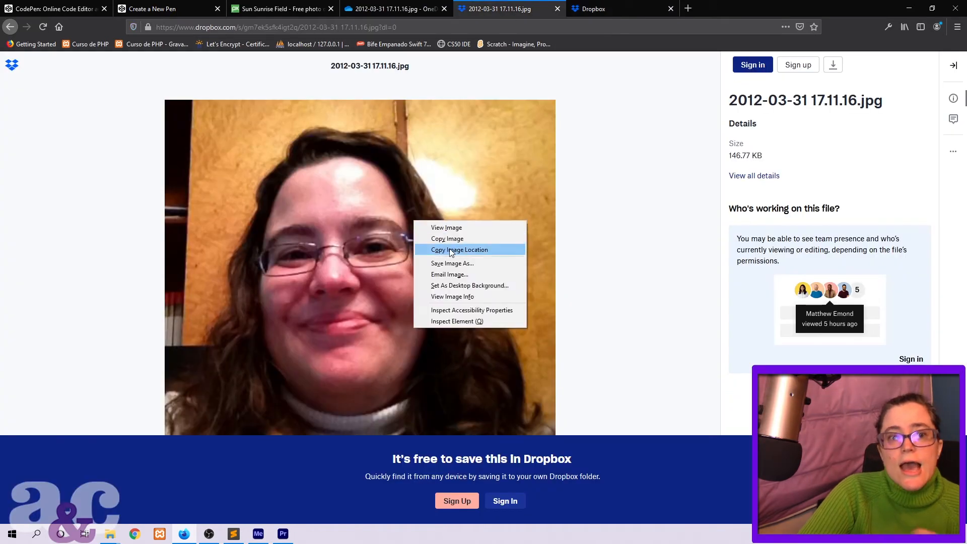
Copy the portrait photo's image location from its Dropbox shared file page
left_click(148, 9)
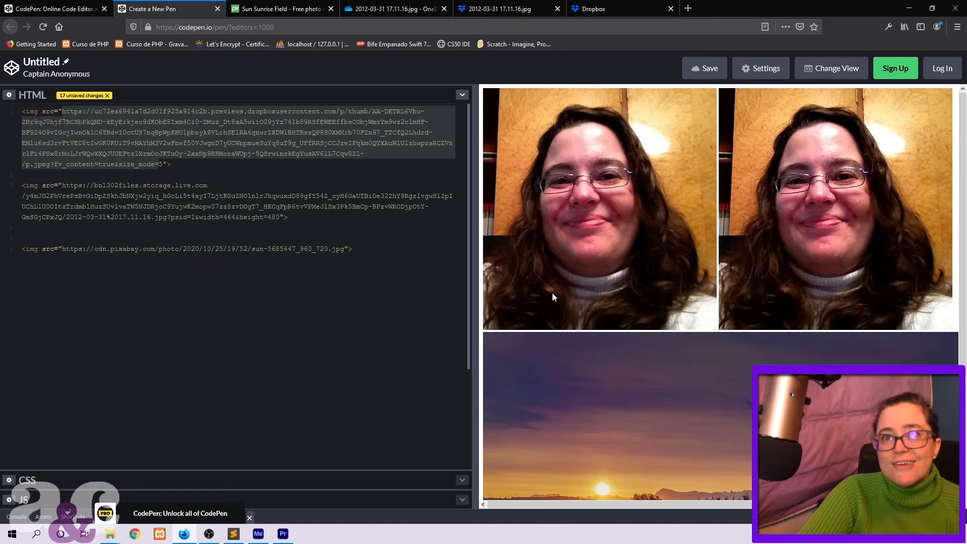
mouse_move(747, 201)
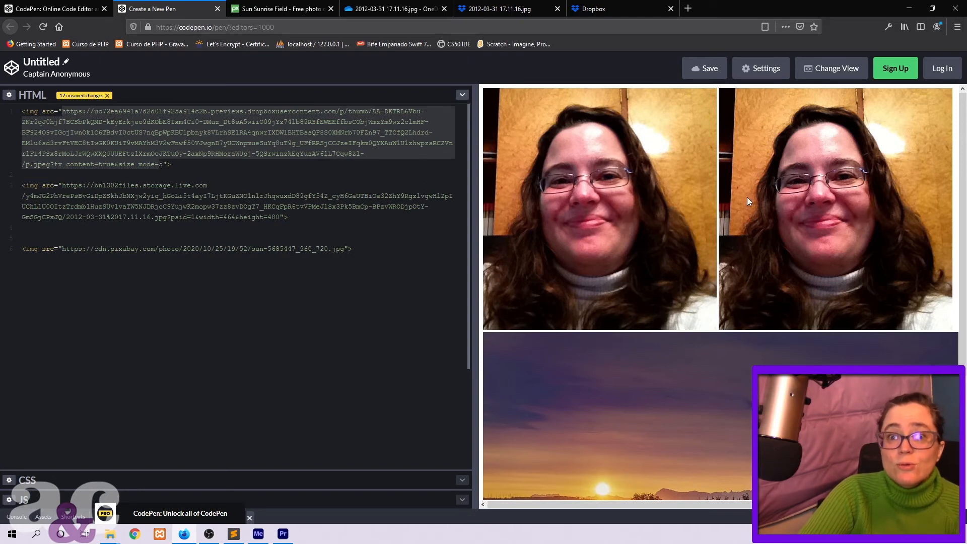
Show the Dropbox homepage with its sign-up form in the browser
left_click(617, 10)
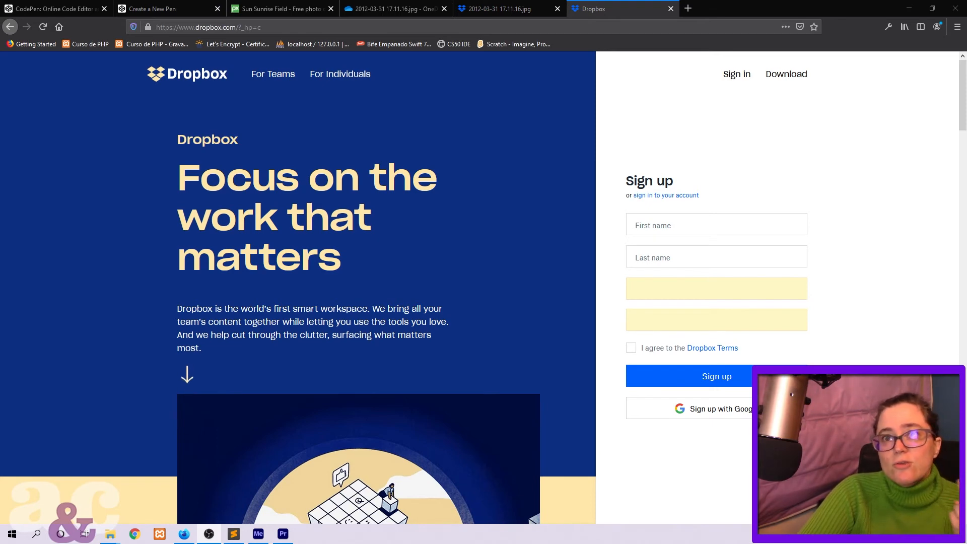
Return to the OneDrive web viewer showing the shared portrait photo
left_click(395, 9)
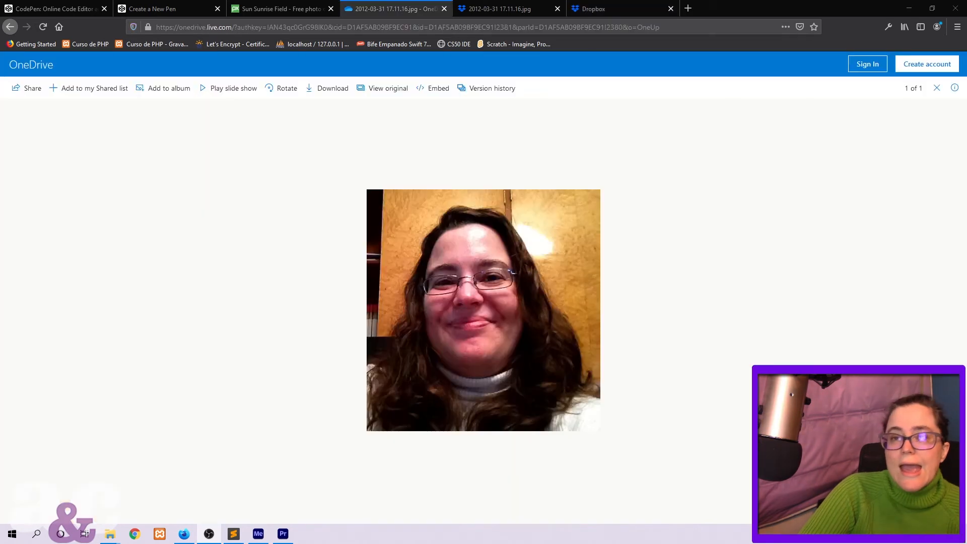